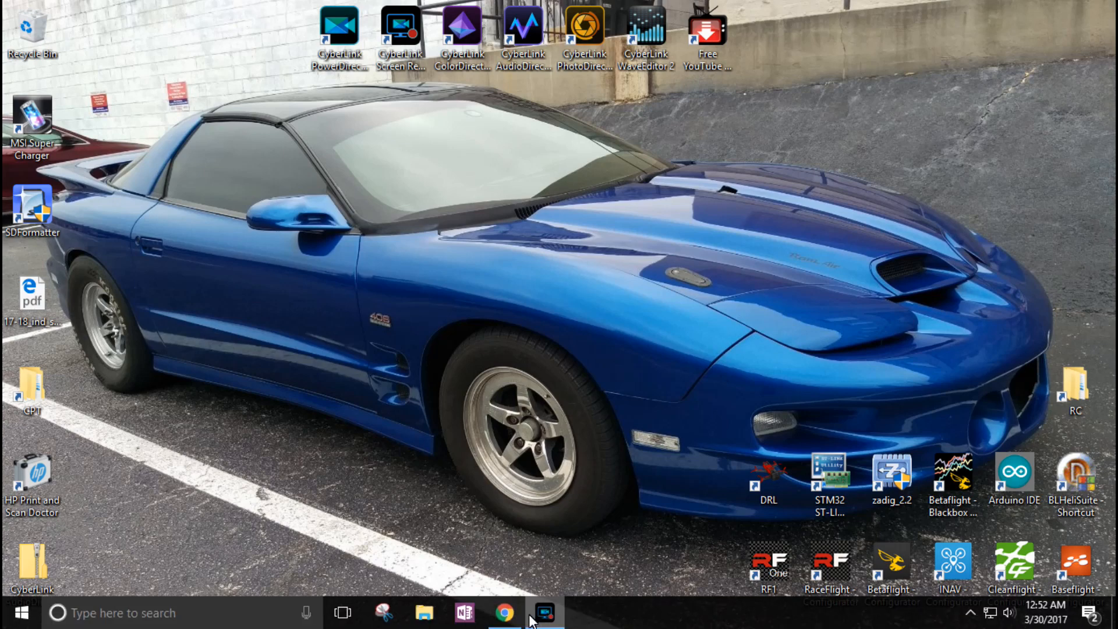
# Step: Bring up Chrome, view the OpenTX University tab, then return to the Welcome to OpenTX tab
pyautogui.click(503, 612)
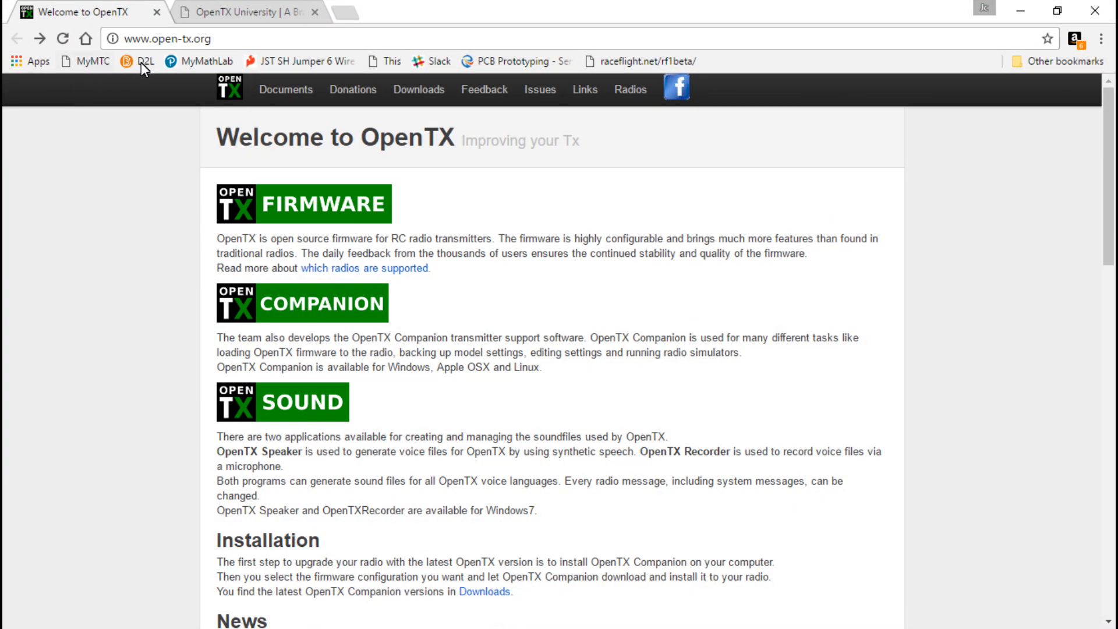
pyautogui.moveTo(136, 206)
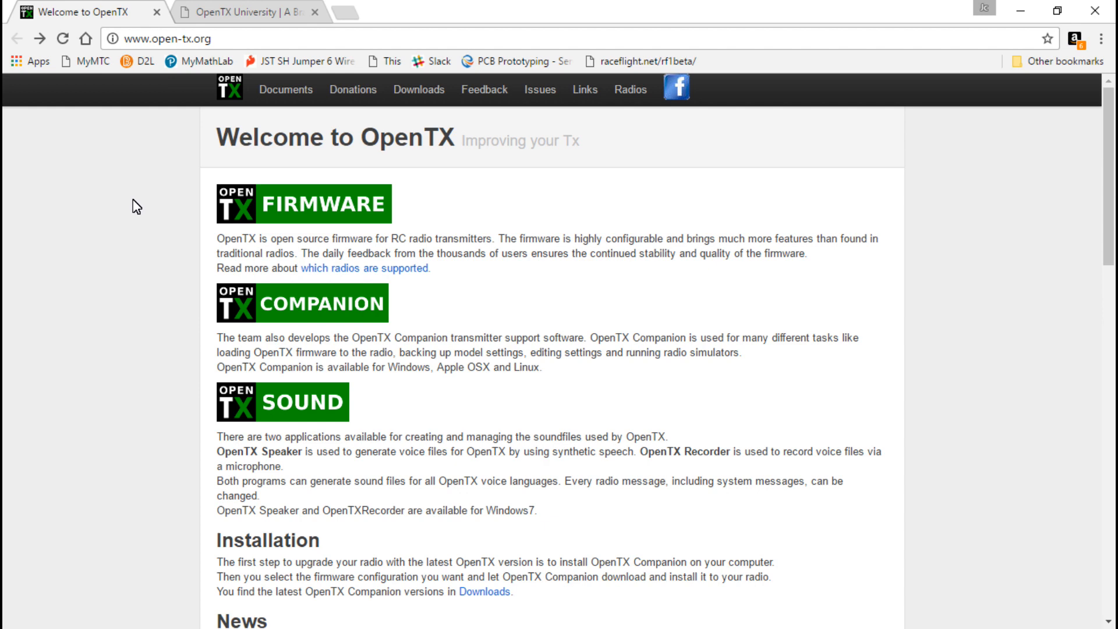
pyautogui.moveTo(155, 58)
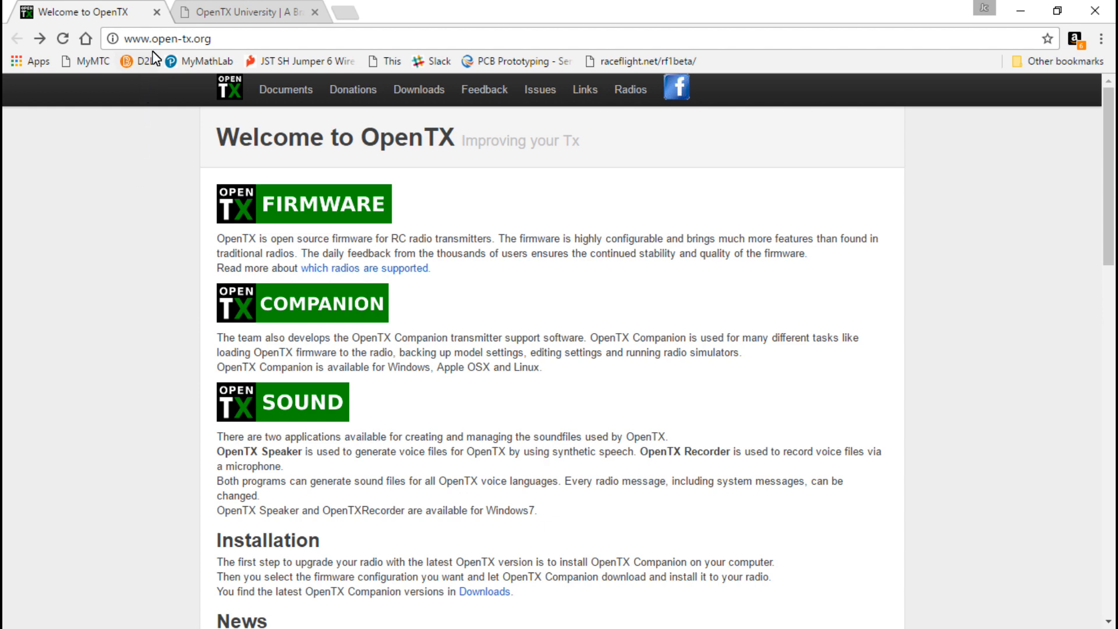
pyautogui.click(242, 11)
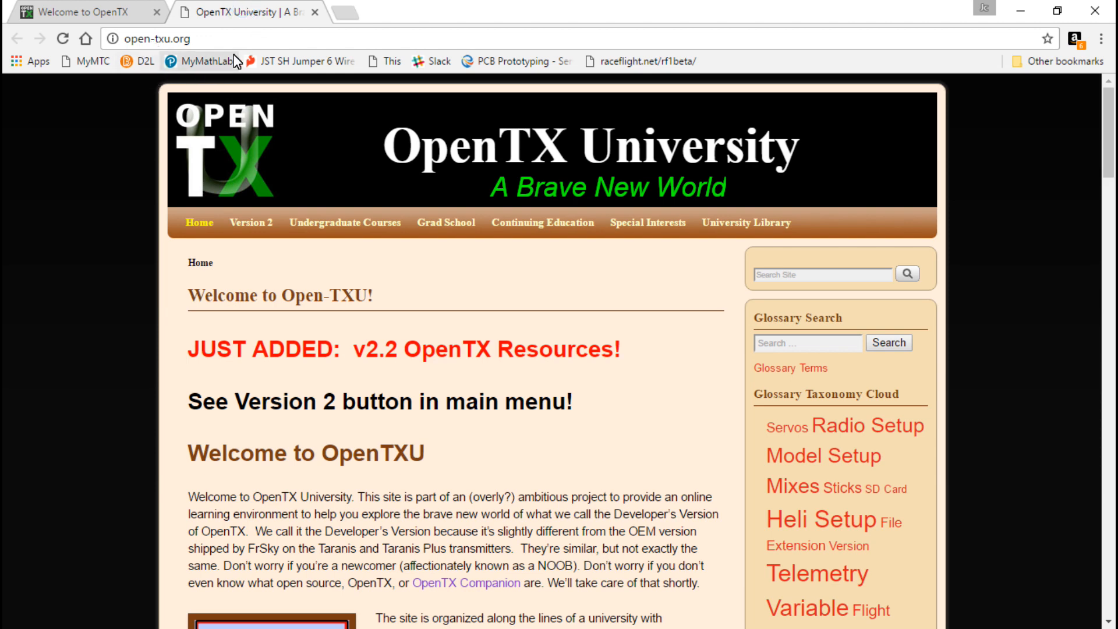
pyautogui.click(79, 12)
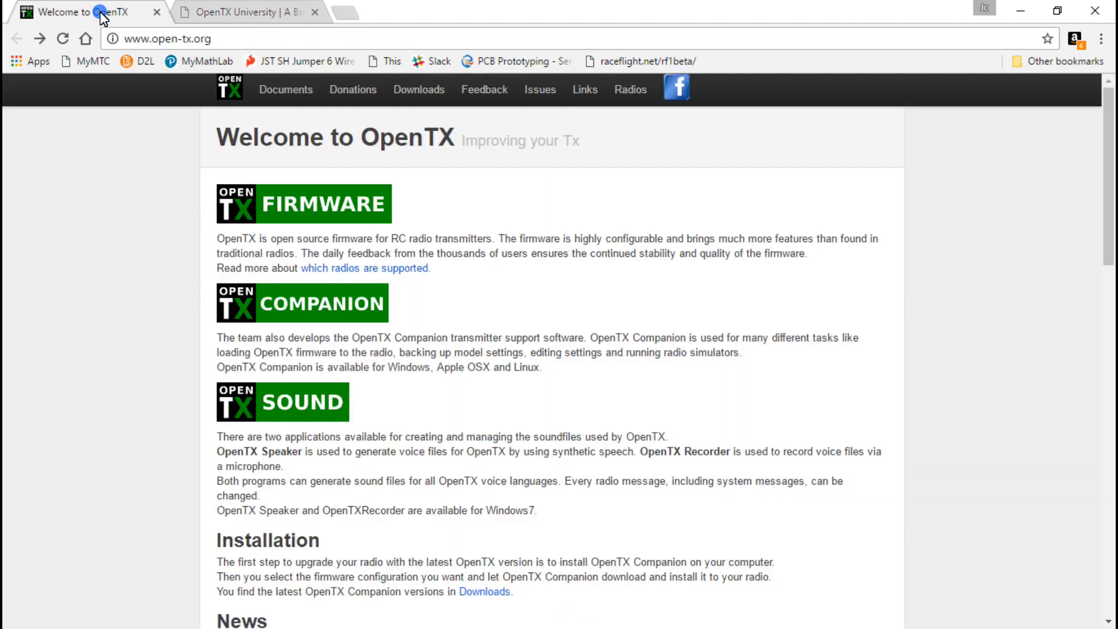
pyautogui.moveTo(142, 338)
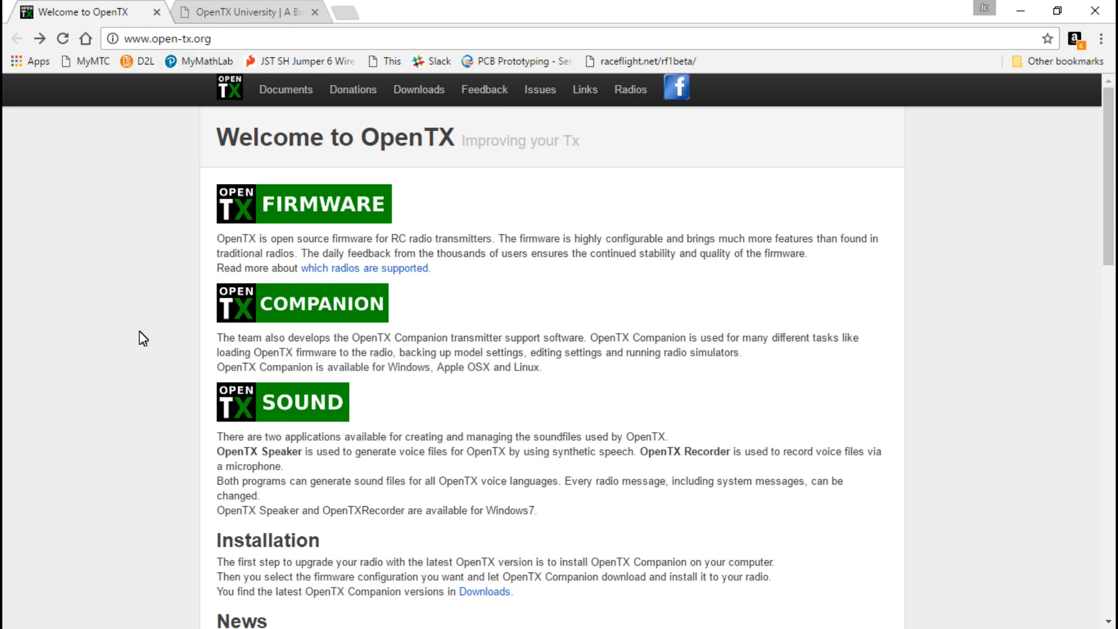
# Step: Open the OpenTX 2.2.0 RC14 (N366) news post and scroll to its download links
pyautogui.scroll(-3)
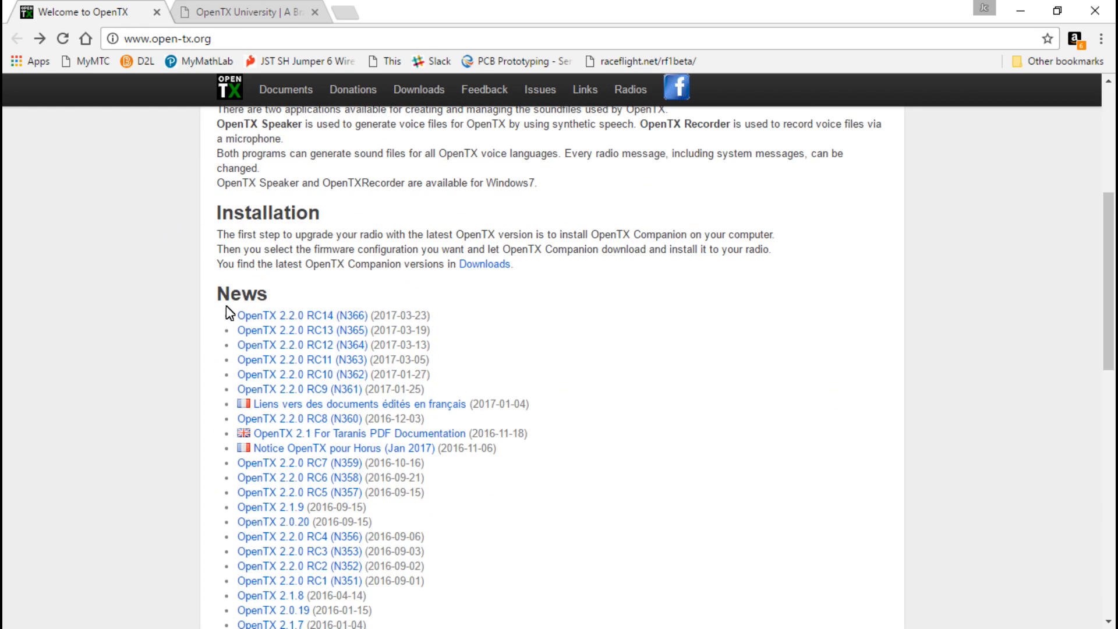
pyautogui.moveTo(301, 315)
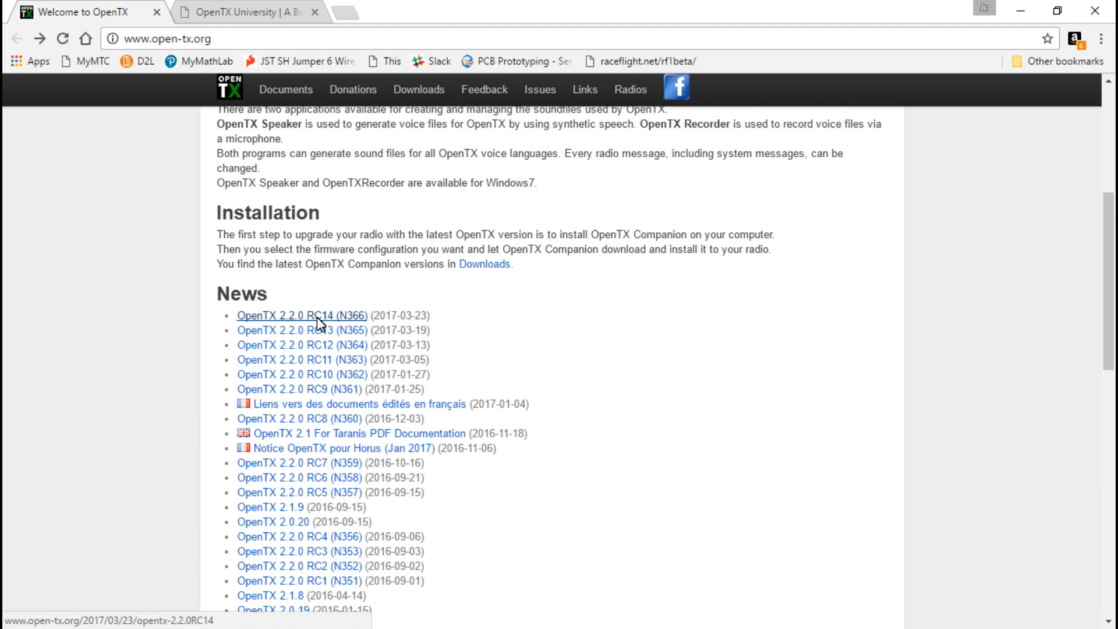
pyautogui.click(301, 315)
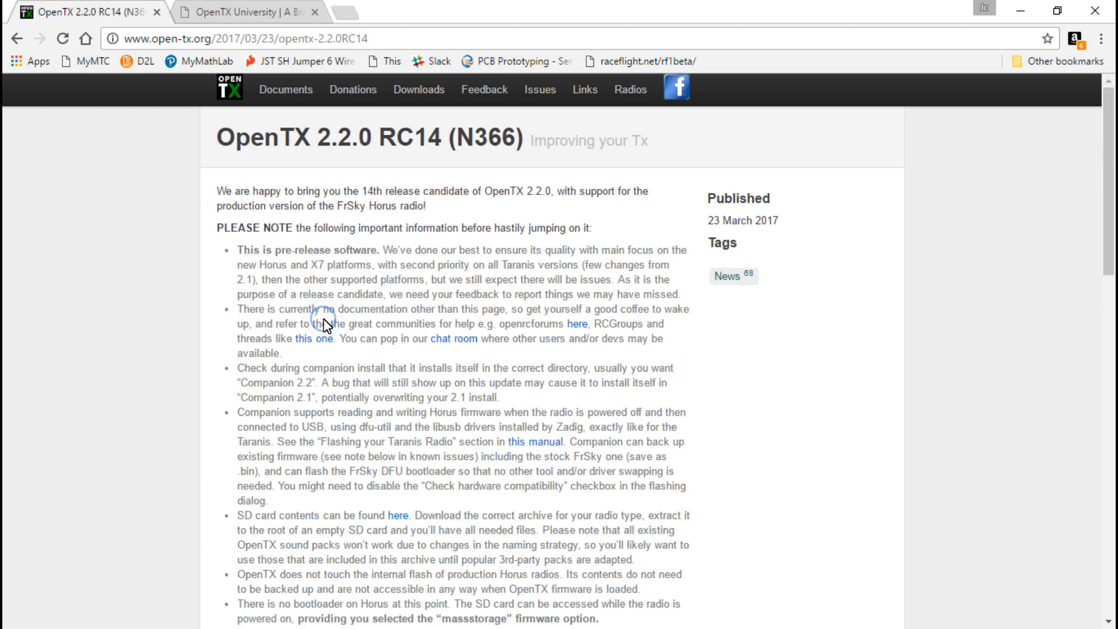
pyautogui.moveTo(62, 481)
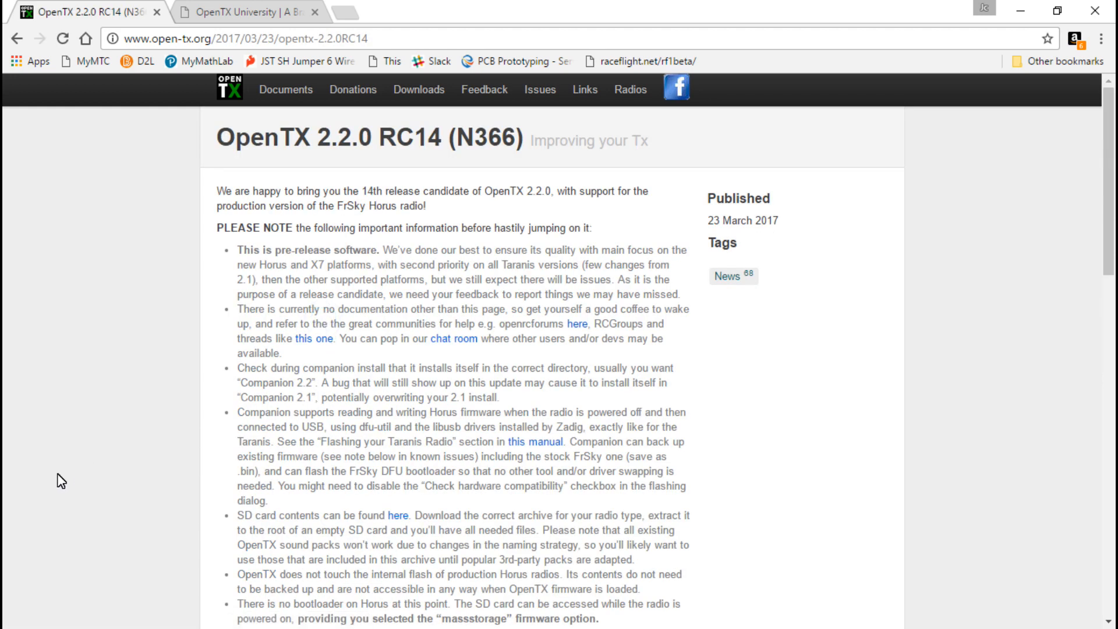
pyautogui.moveTo(61, 498)
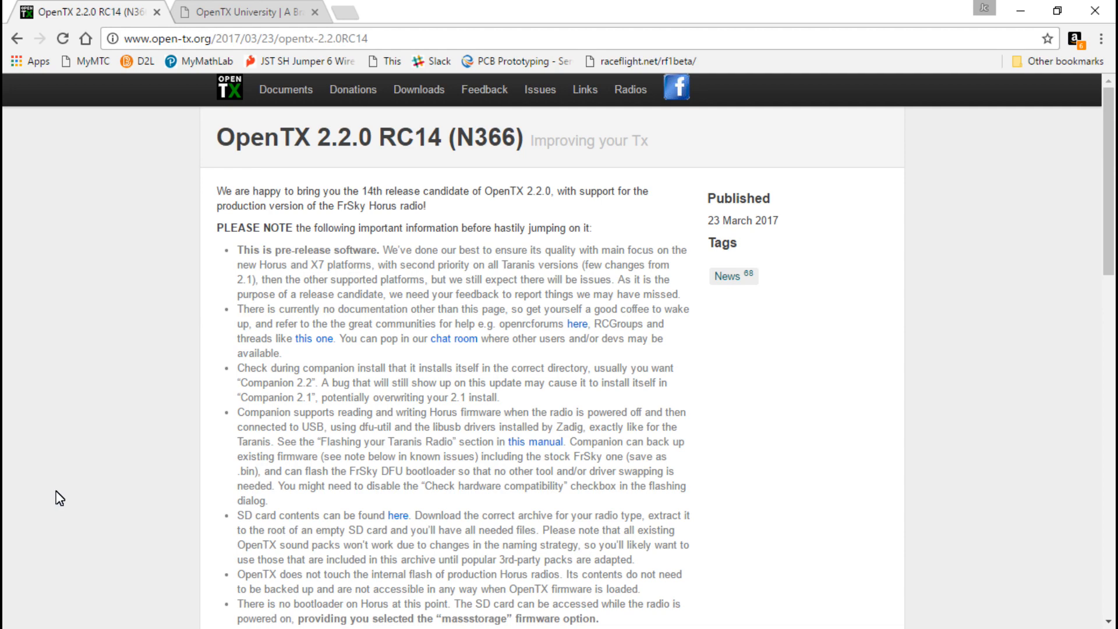
pyautogui.scroll(-3)
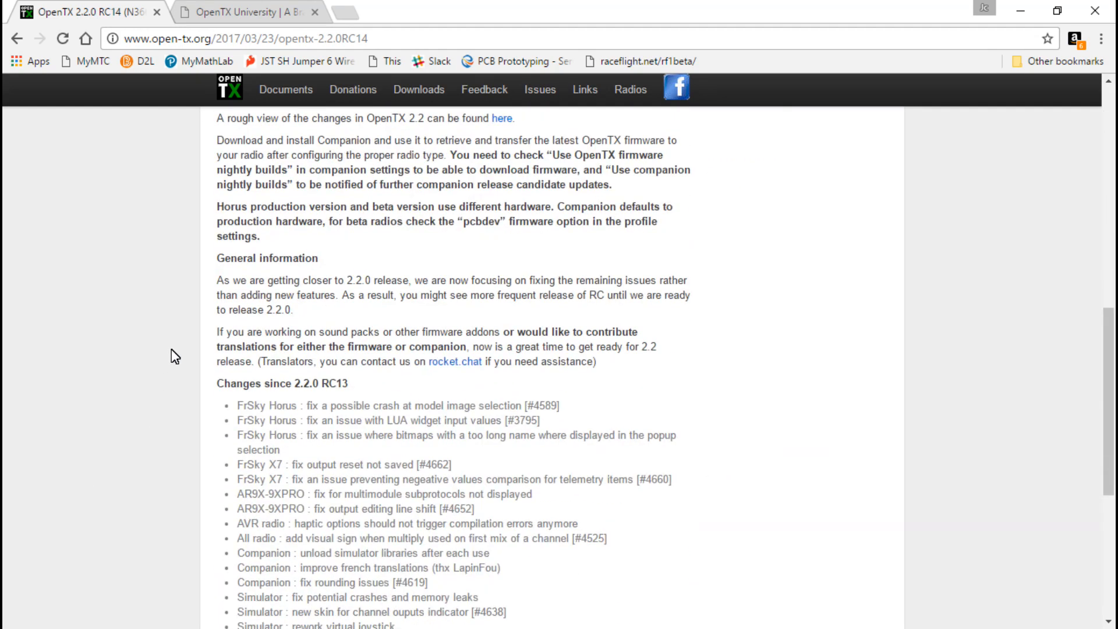
pyautogui.scroll(-3)
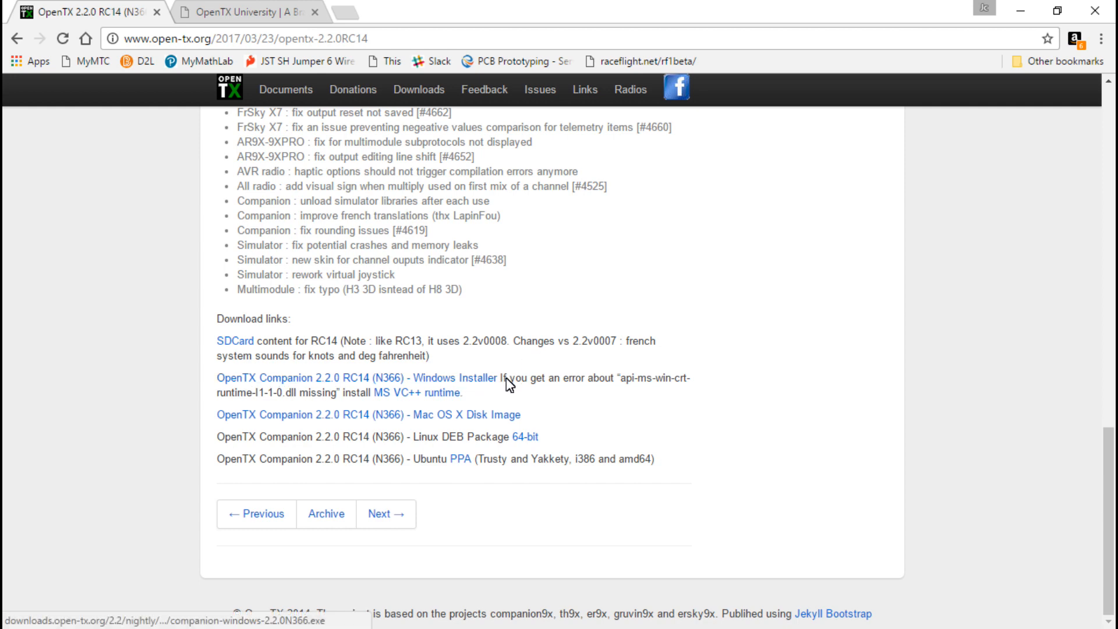
pyautogui.moveTo(485, 384)
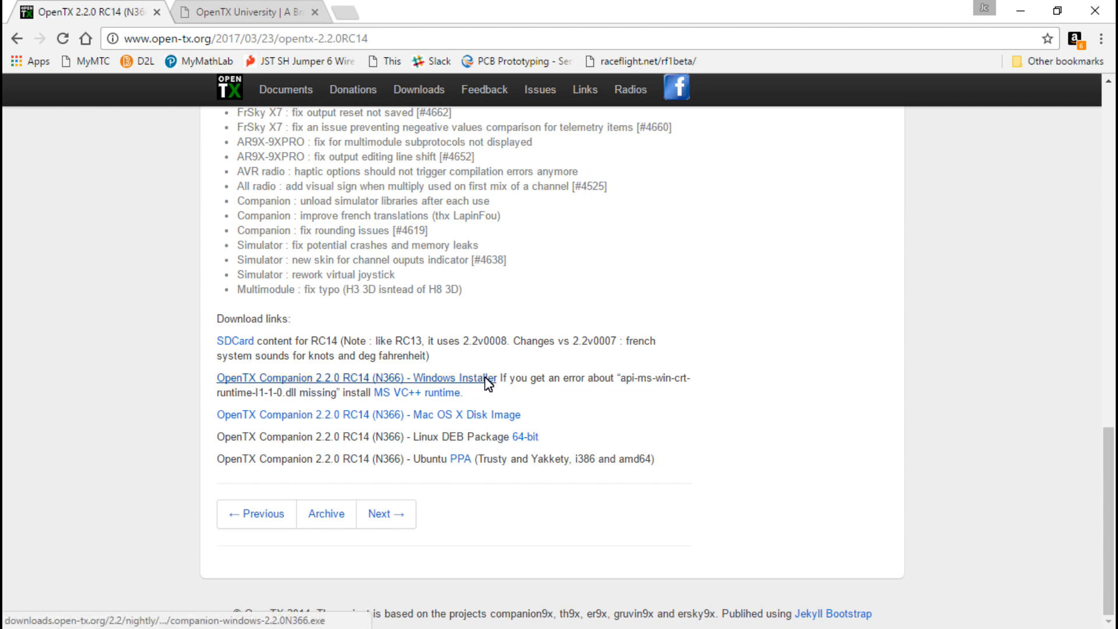
pyautogui.moveTo(526, 406)
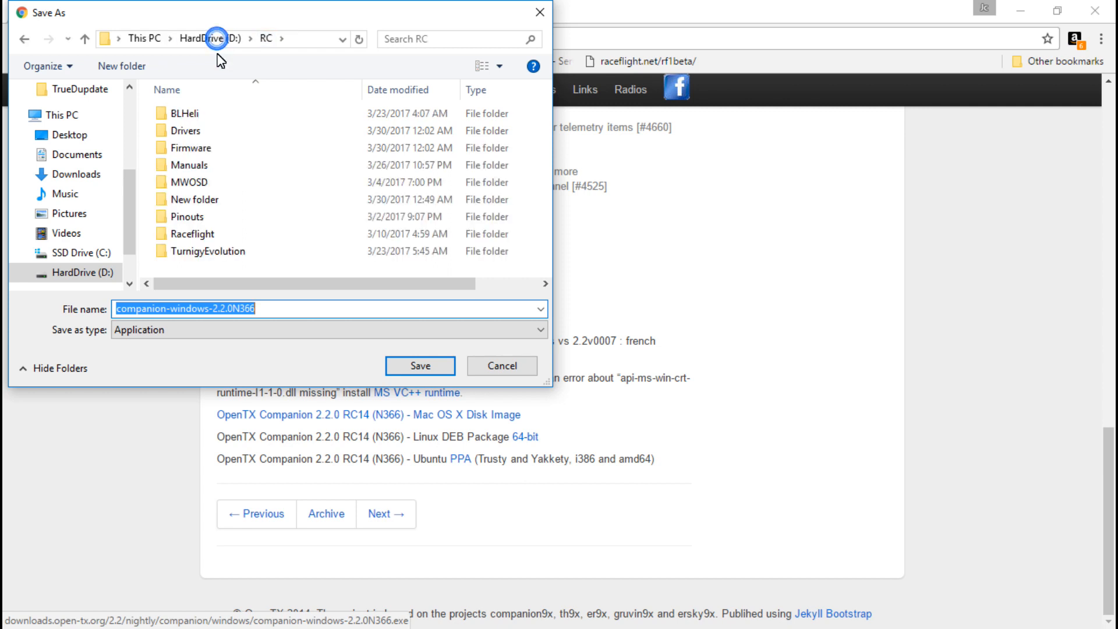
pyautogui.moveTo(313, 283)
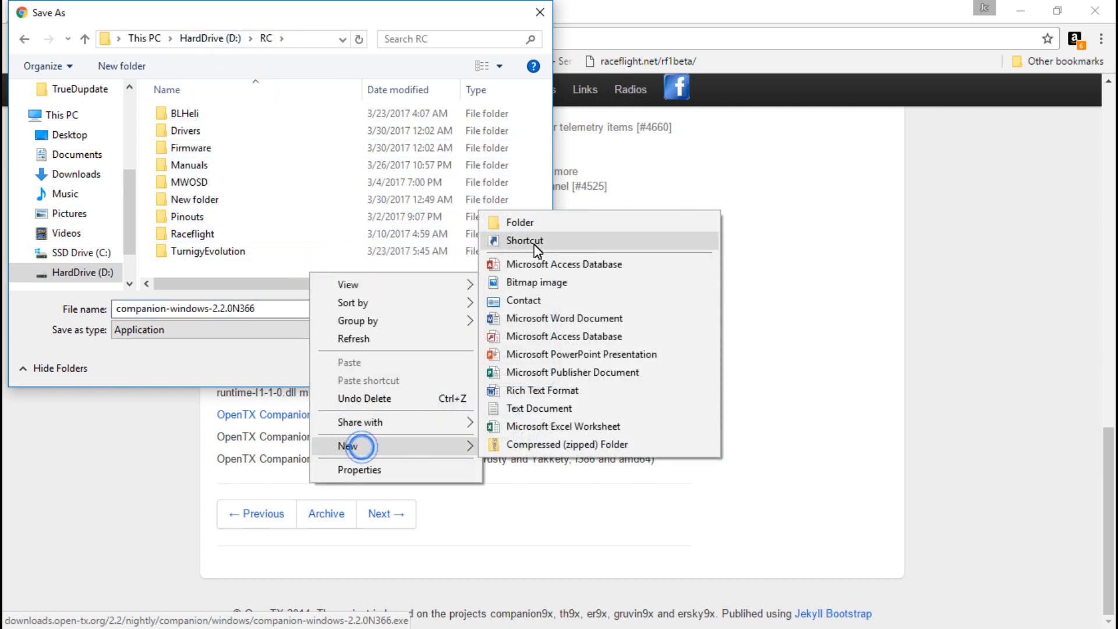
# Step: Create a new 'OpenTX' folder under D:\RC and save the Companion 2.2.0N366 installer there
pyautogui.click(520, 222)
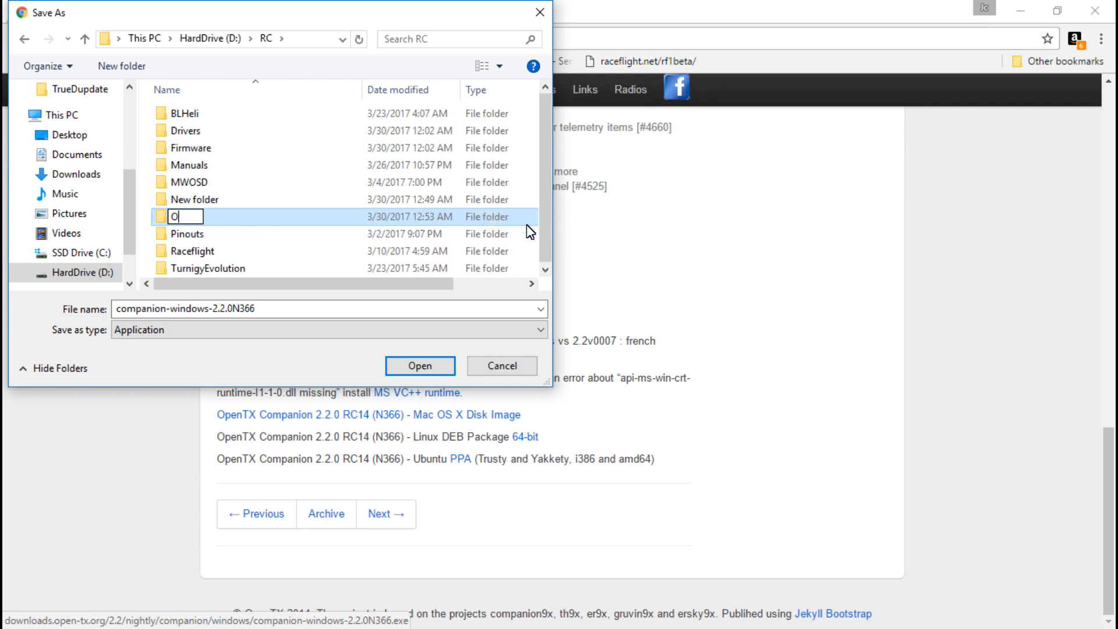
pyautogui.write('penTX')
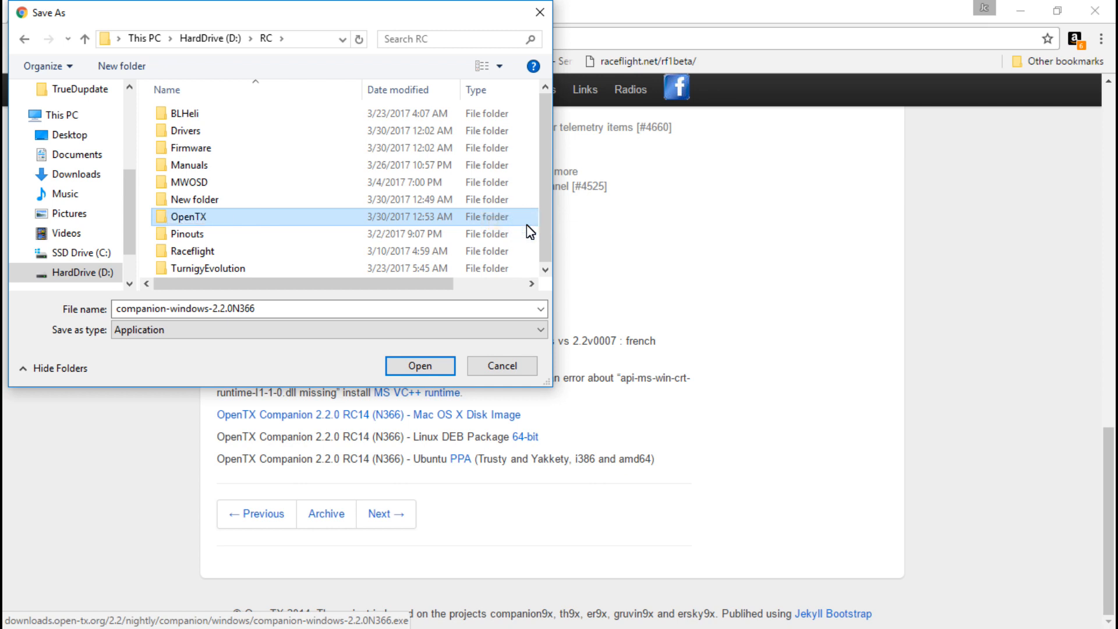
pyautogui.moveTo(188, 220)
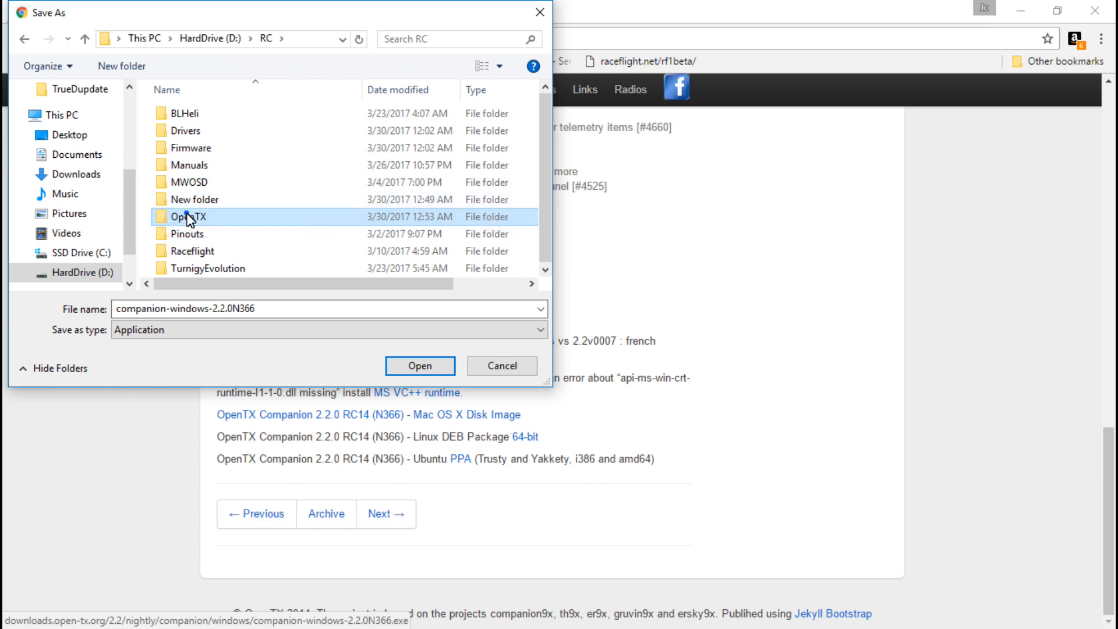
pyautogui.click(419, 365)
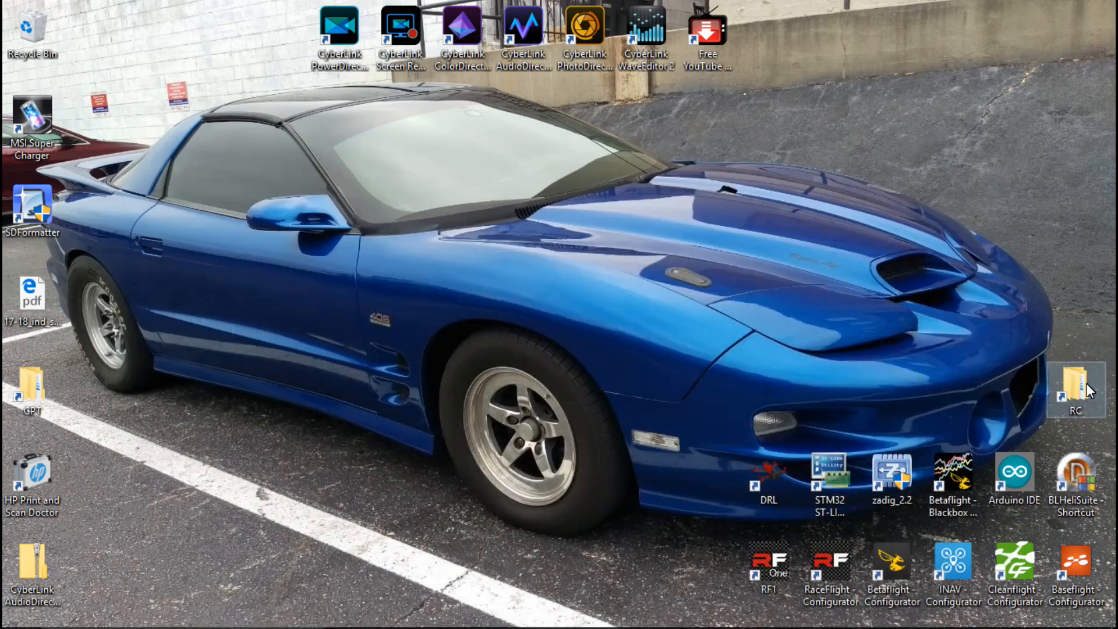
# Step: Run the installer from RC > OpenTX, accept defaults, install, and finish with Launch checked
pyautogui.doubleClick(1075, 388)
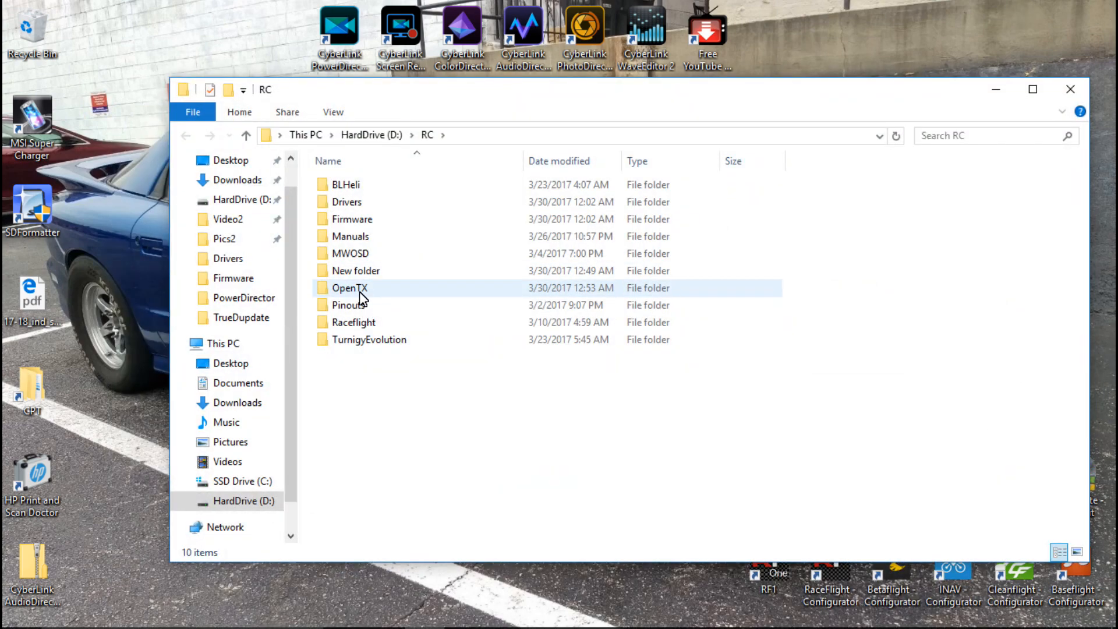
pyautogui.doubleClick(348, 287)
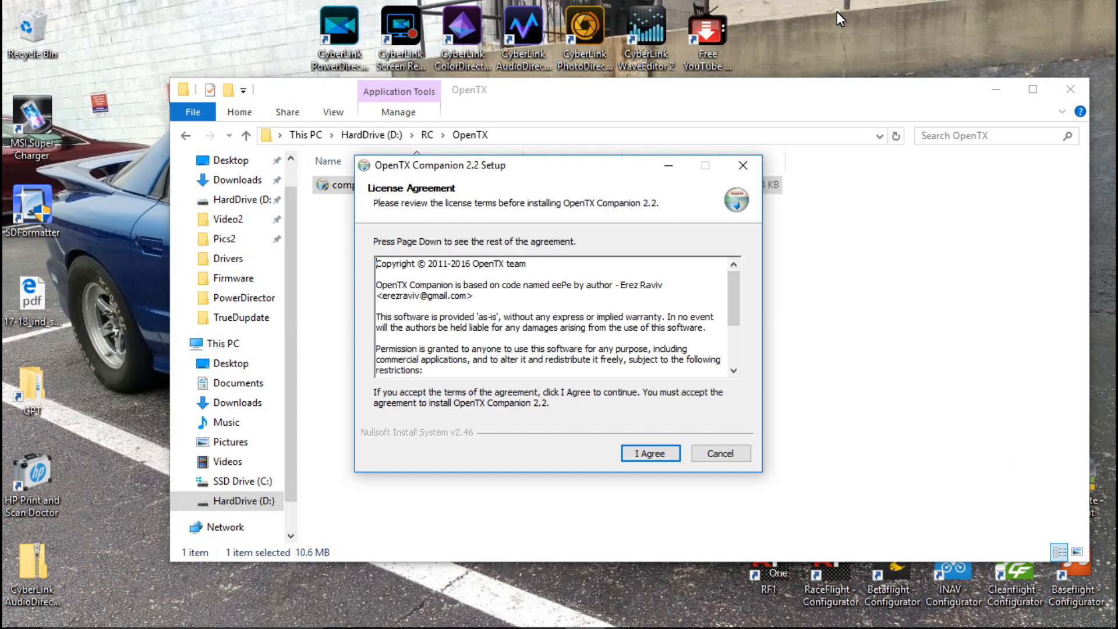
pyautogui.click(649, 453)
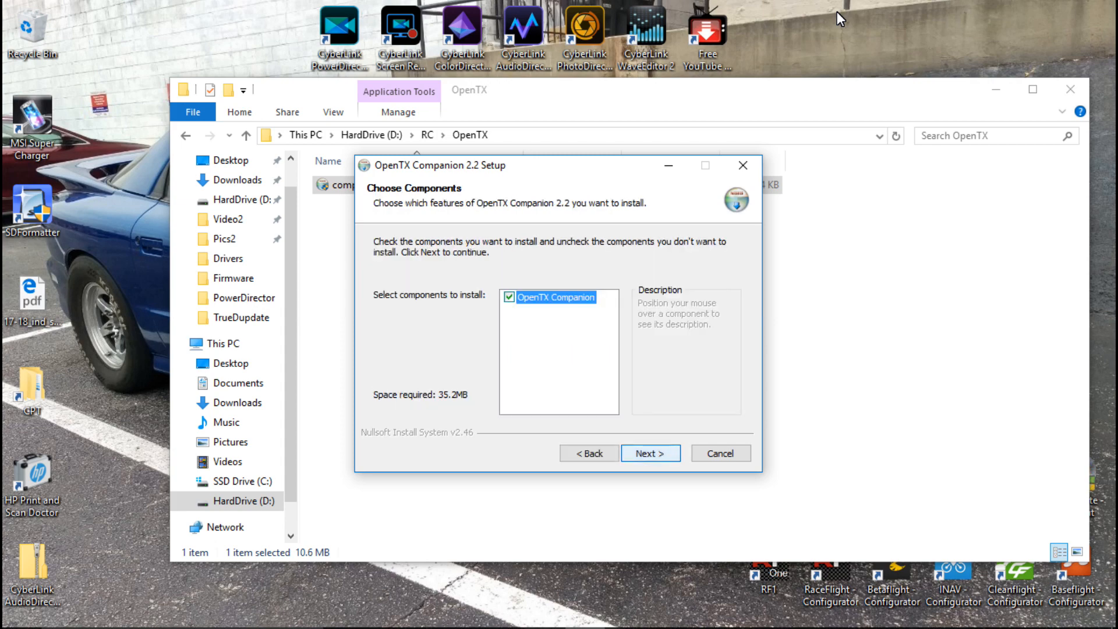
pyautogui.click(650, 453)
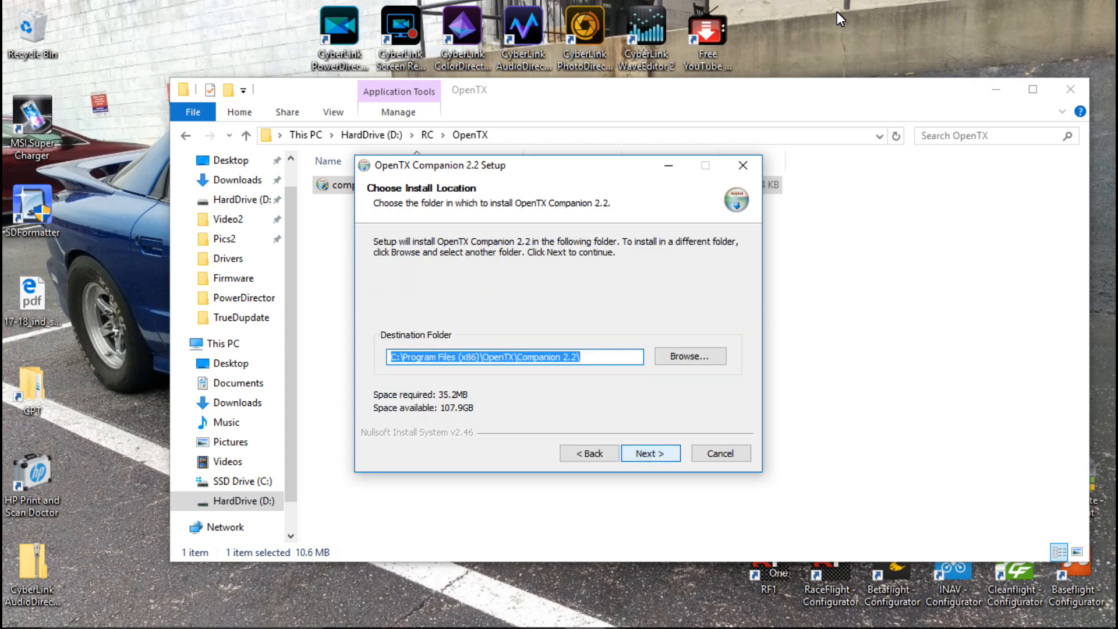
pyautogui.click(649, 453)
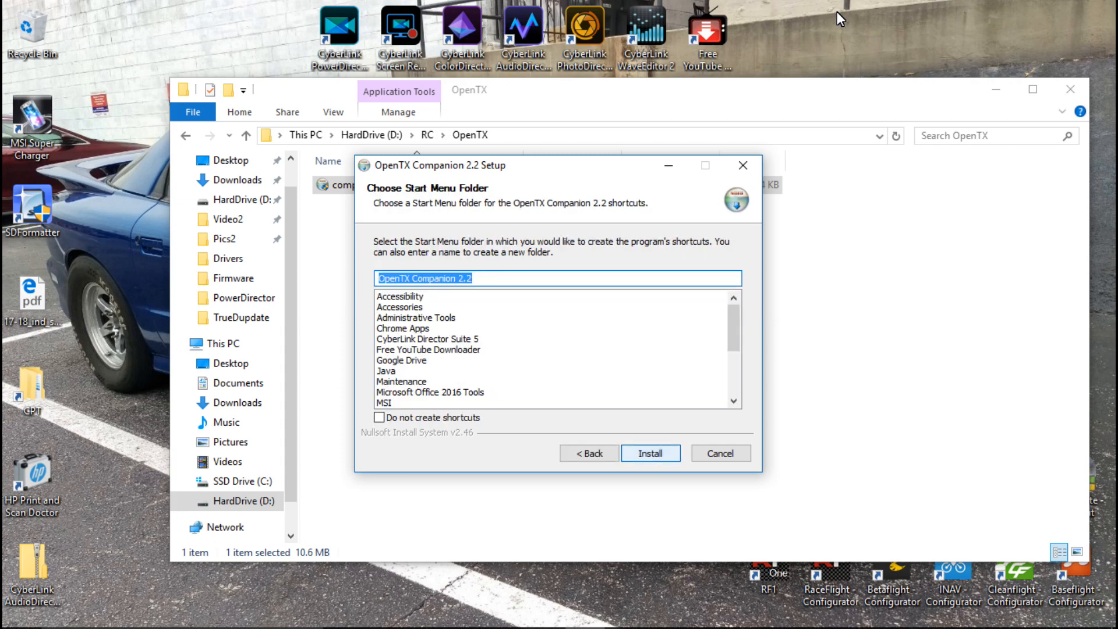
pyautogui.click(649, 453)
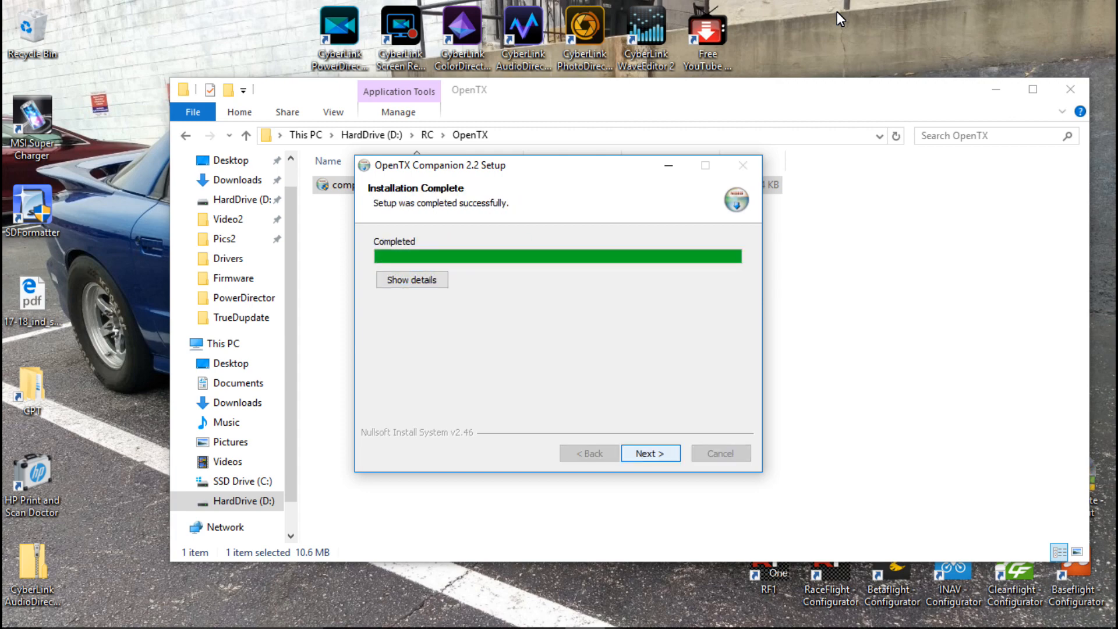
pyautogui.click(650, 452)
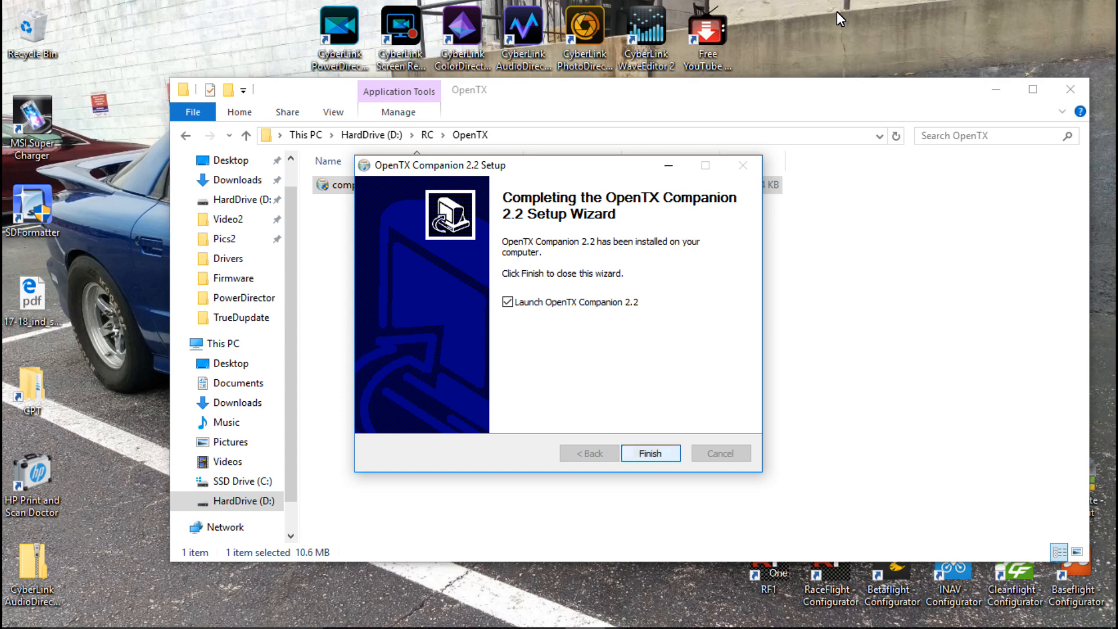
pyautogui.click(649, 453)
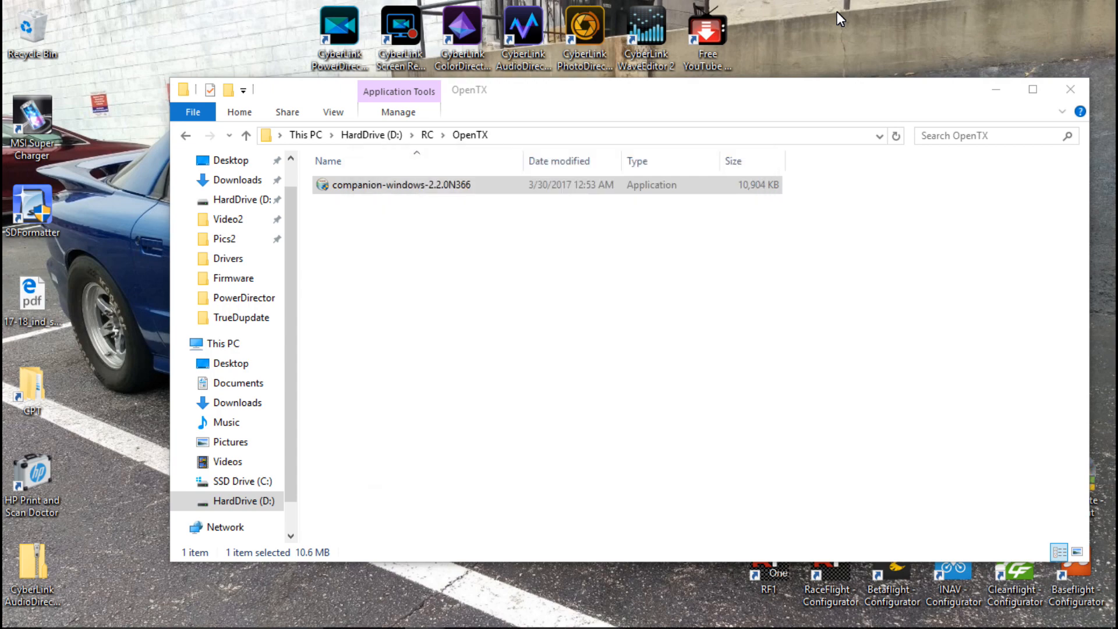
# Step: Dismiss the 'Unable to check for updates' warning and close OpenTX Companion
pyautogui.doubleClick(401, 184)
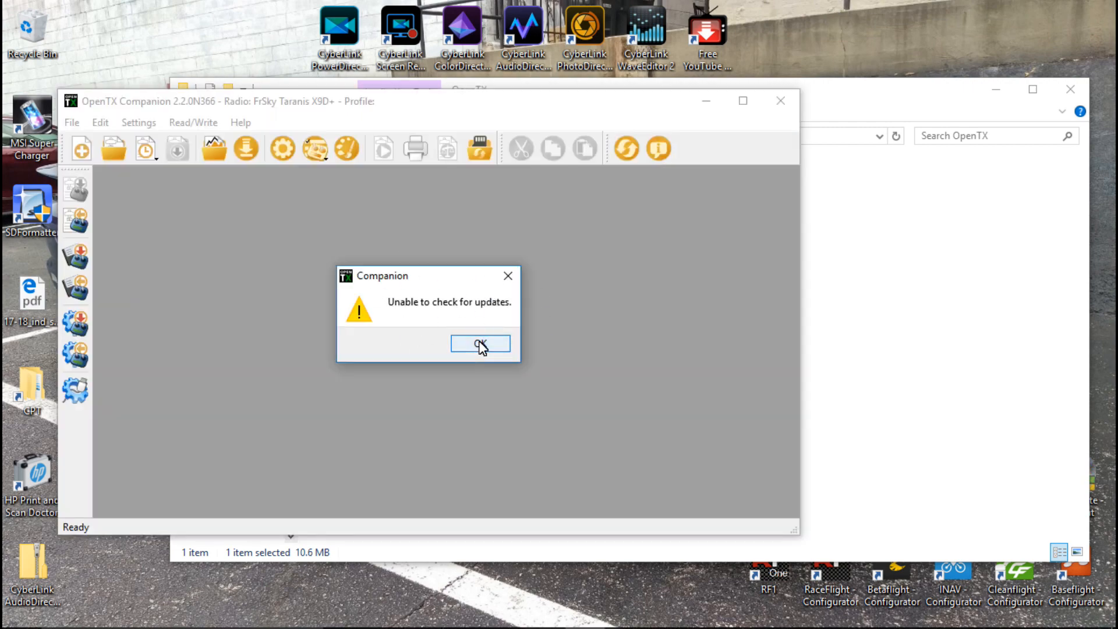
pyautogui.click(480, 343)
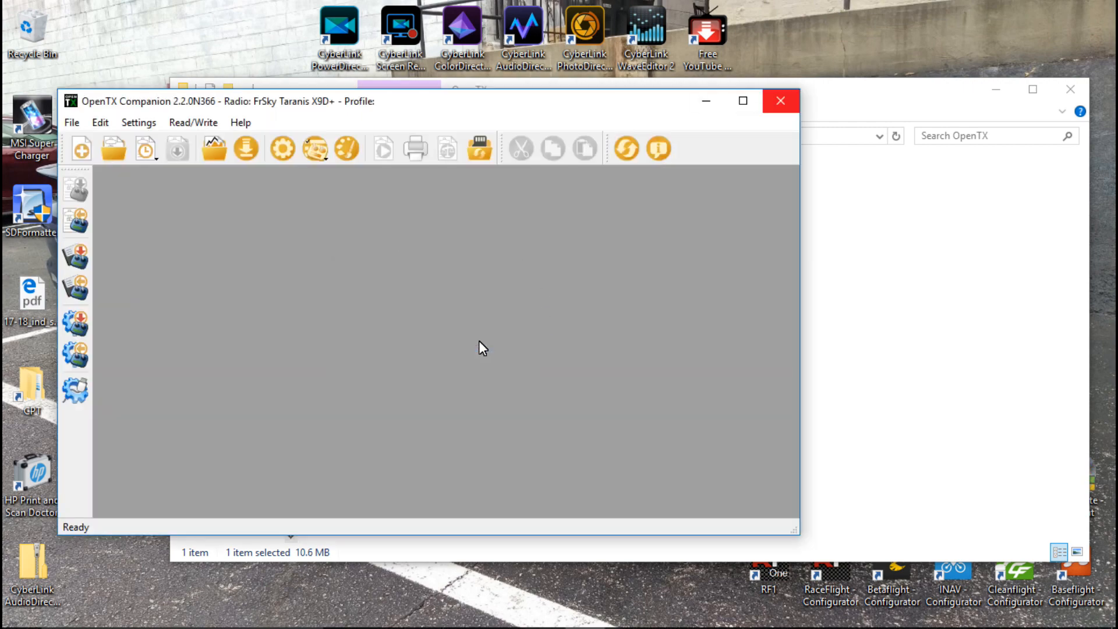
pyautogui.click(779, 101)
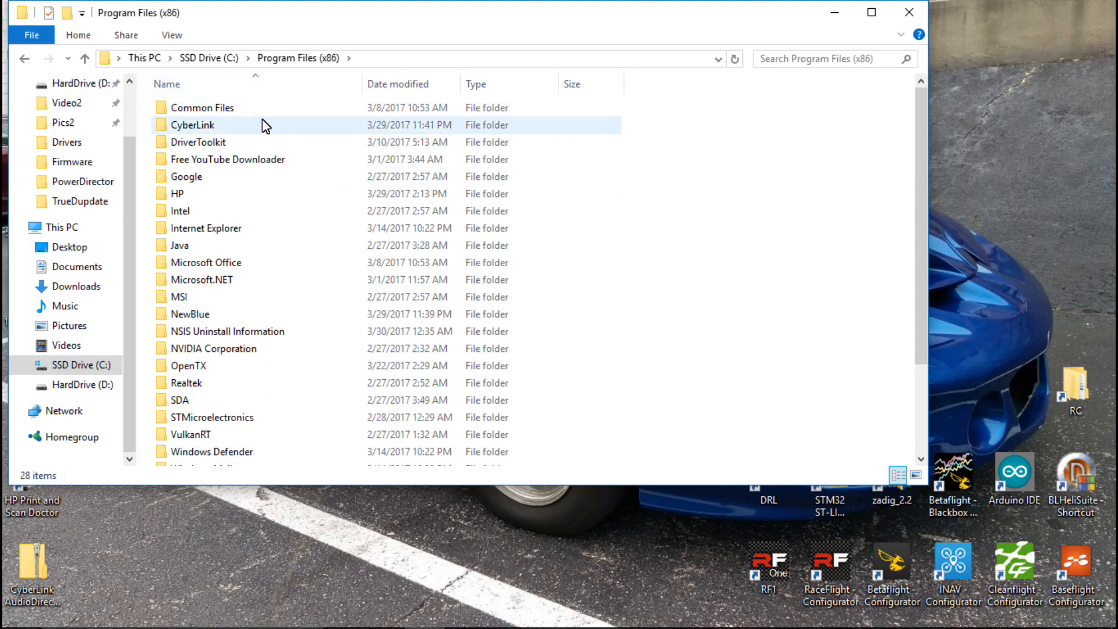
# Step: Open C:\Program Files (x86)\OpenTX\Companion 2.2 and right-click companion.exe
pyautogui.click(188, 365)
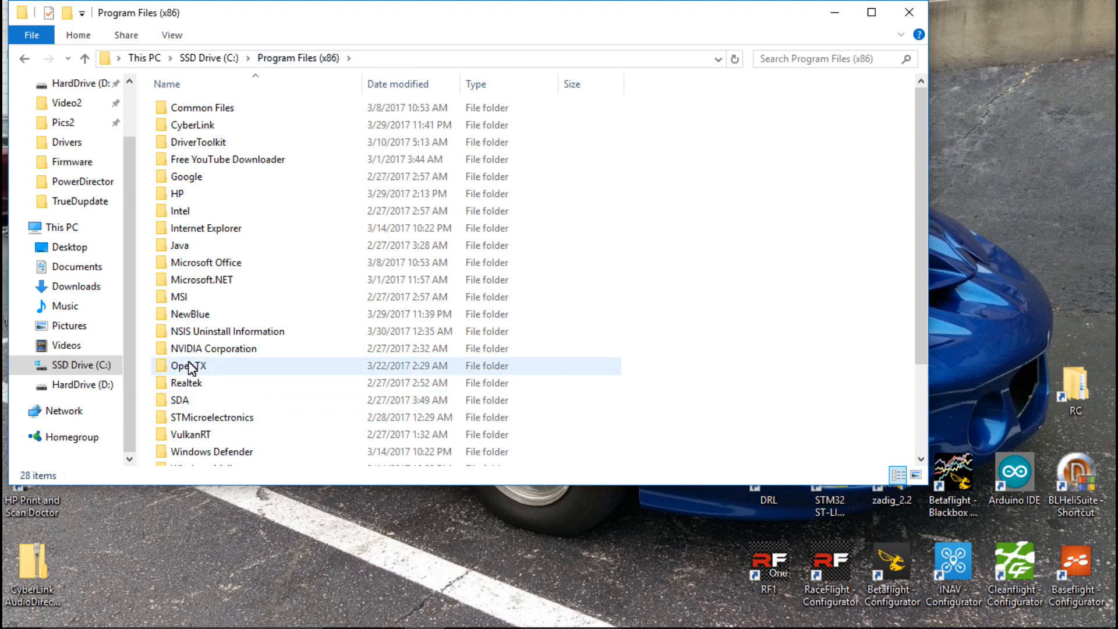
pyautogui.doubleClick(187, 365)
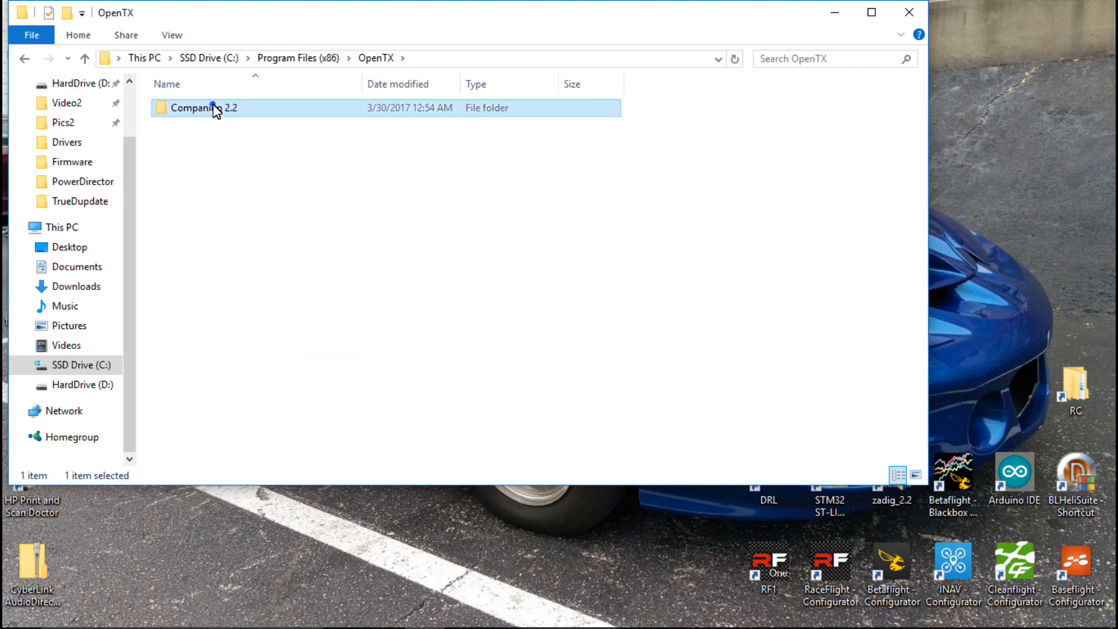
pyautogui.doubleClick(204, 108)
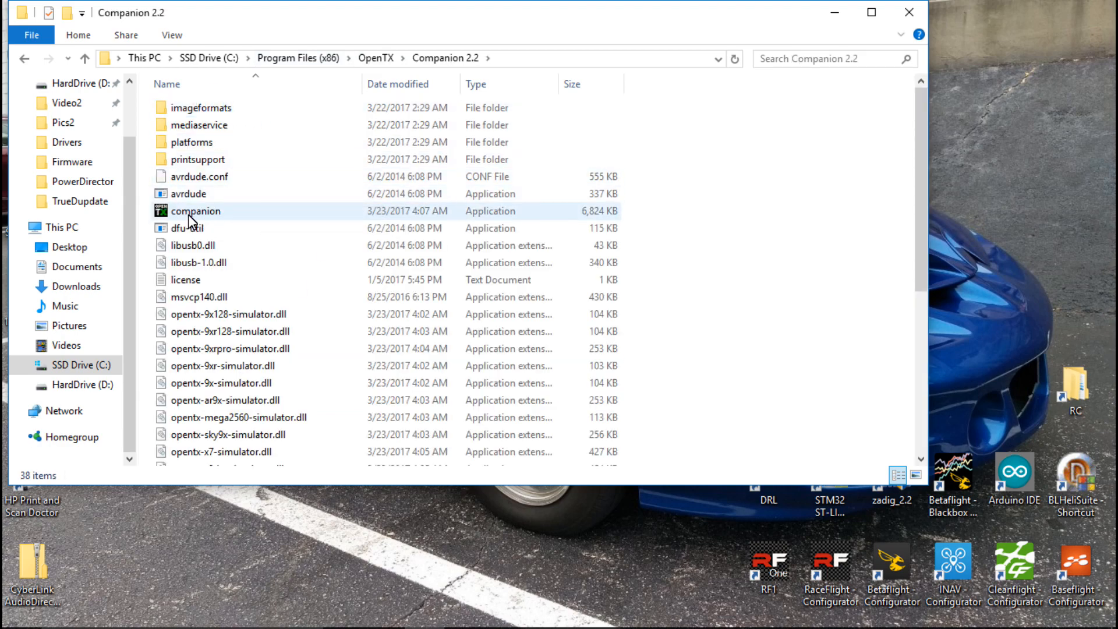
pyautogui.rightClick(195, 211)
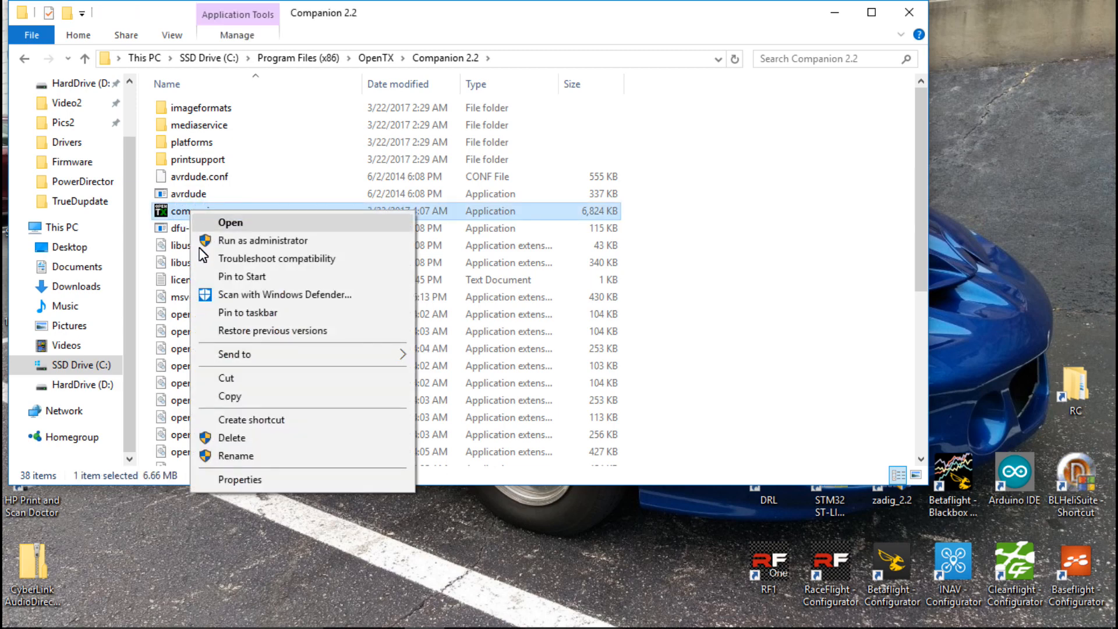